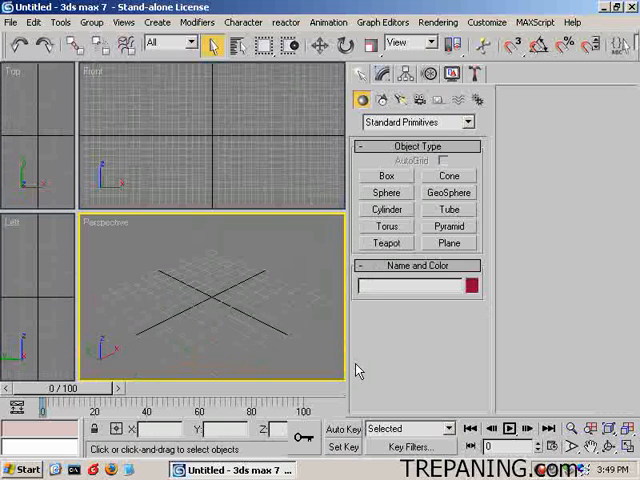
mouse_move(230, 144)
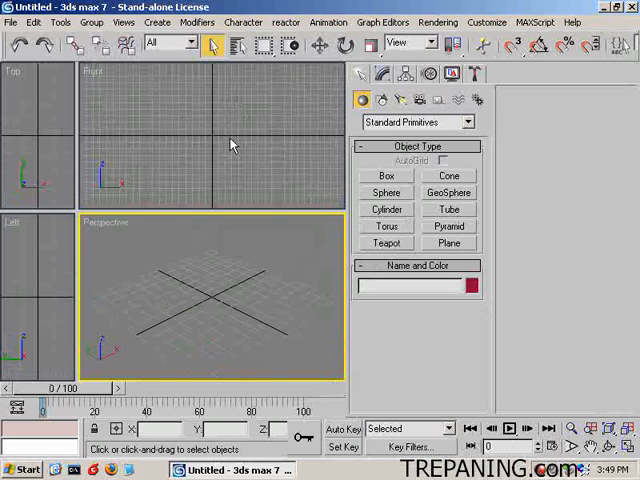
mouse_move(238, 144)
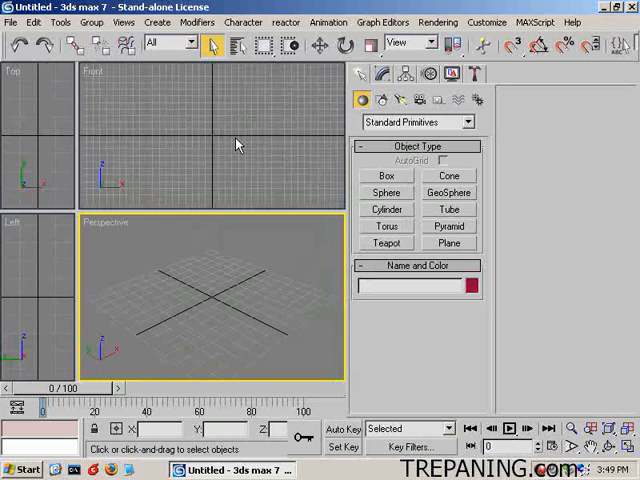
mouse_move(222, 136)
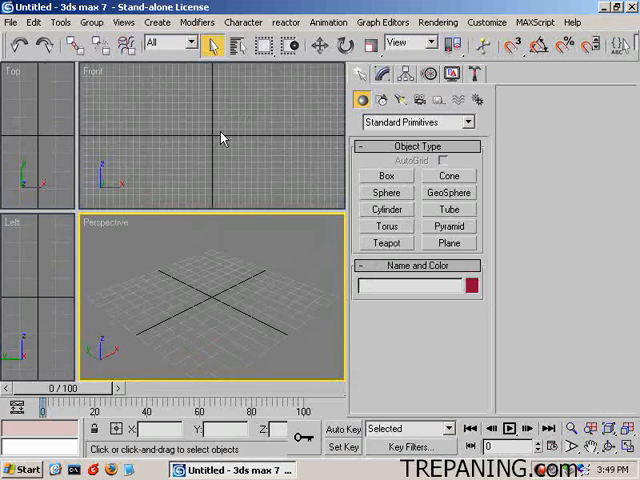
Step: Start tracing a Line shape around the biped in the Front view
left_click(220, 160)
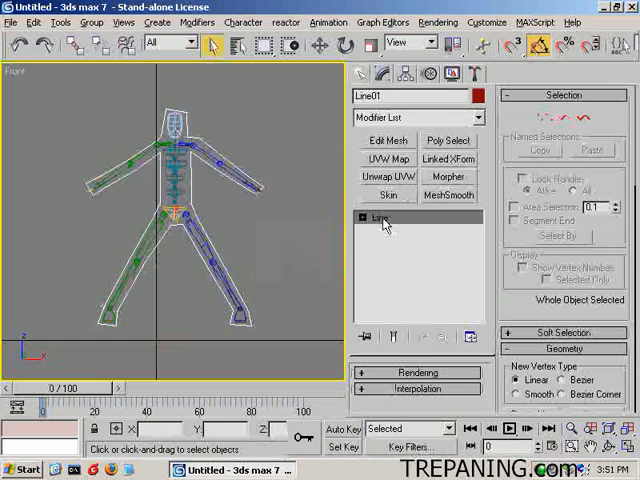
Step: Apply Edit Mesh to Line01 and collapse it to an Editable Mesh
left_click(378, 220)
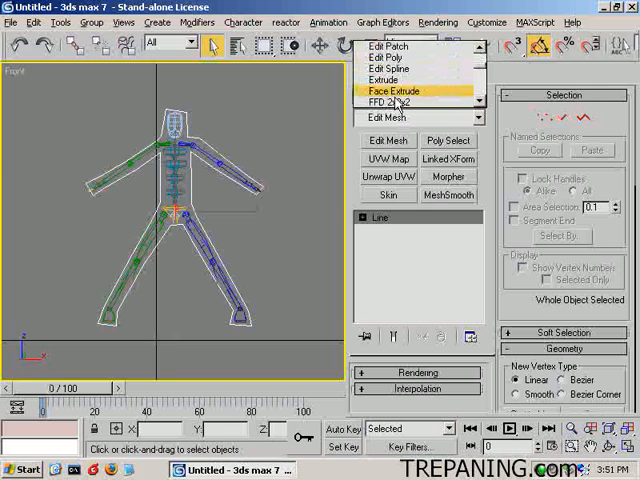
left_click(396, 78)
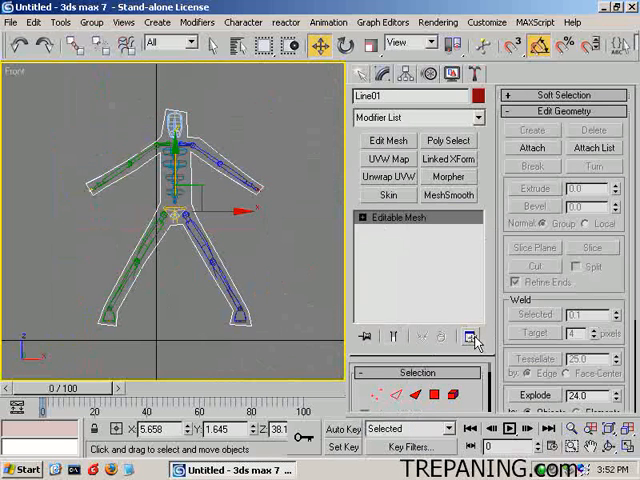
Step: Create Bone01 with the Bones system below the pelvis in the Front viewport
left_click(388, 160)
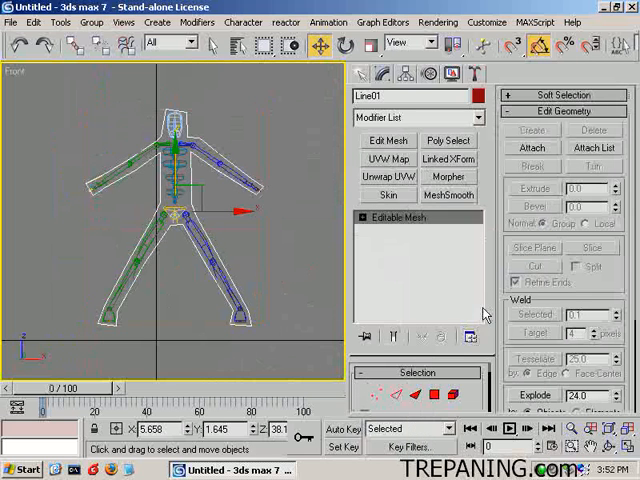
mouse_move(286, 300)
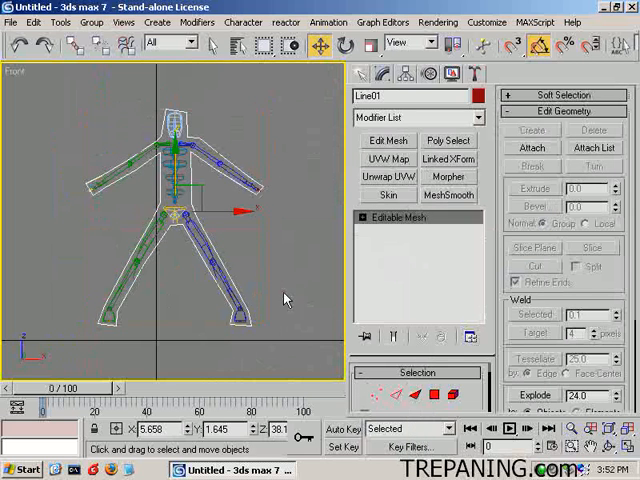
mouse_move(312, 278)
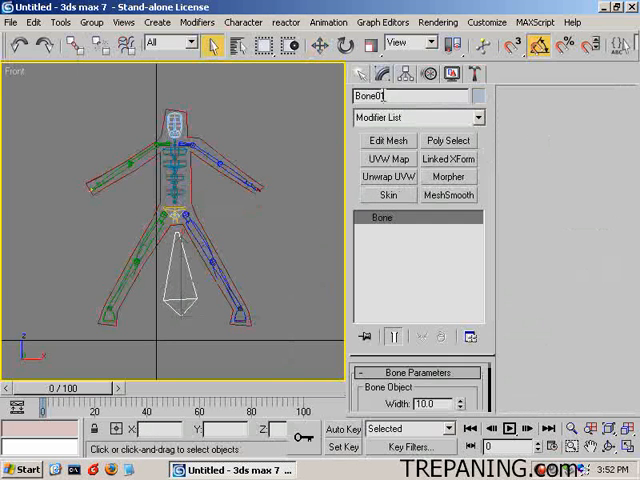
Step: Rename Bone01 to origin and link Bip01 to it as parent
type("origin")
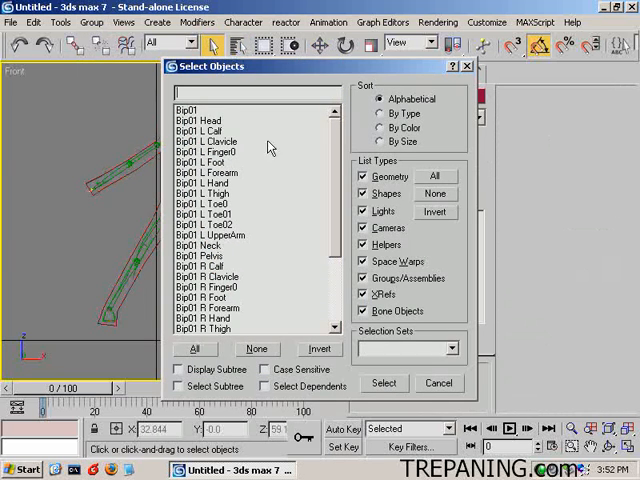
left_click(384, 384)
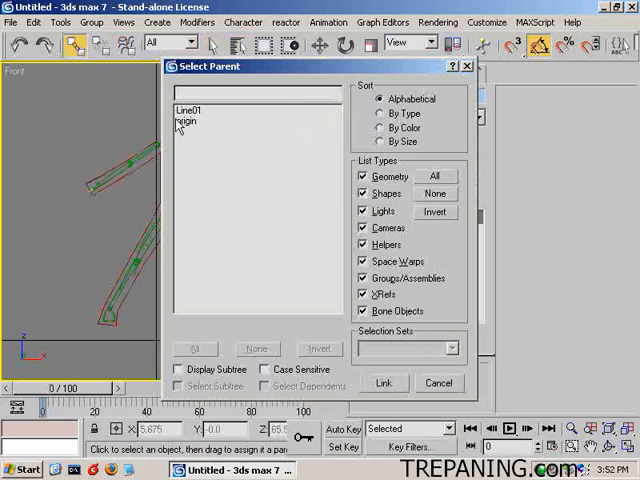
left_click(392, 384)
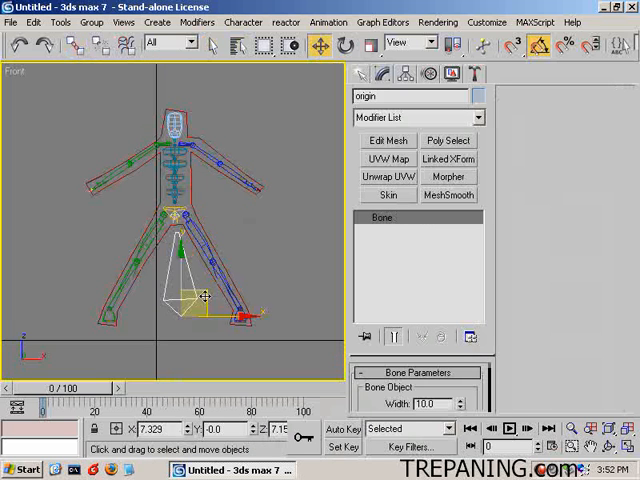
left_click_drag(204, 300, 204, 278)
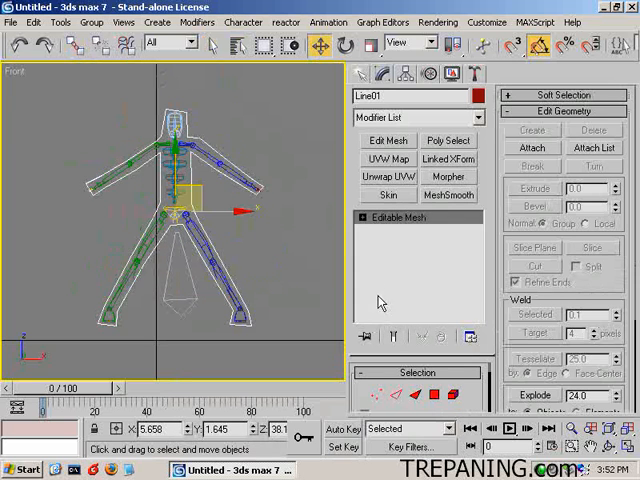
mouse_move(420, 162)
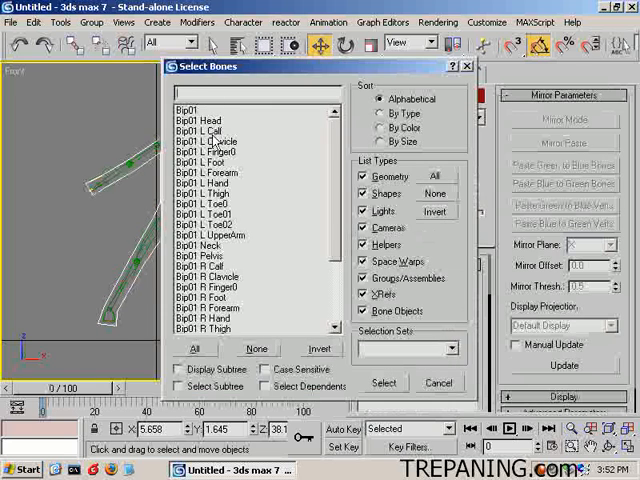
Step: Add the Bip01 bones to Line01's Skin modifier via the Select Bones dialog
left_click(404, 384)
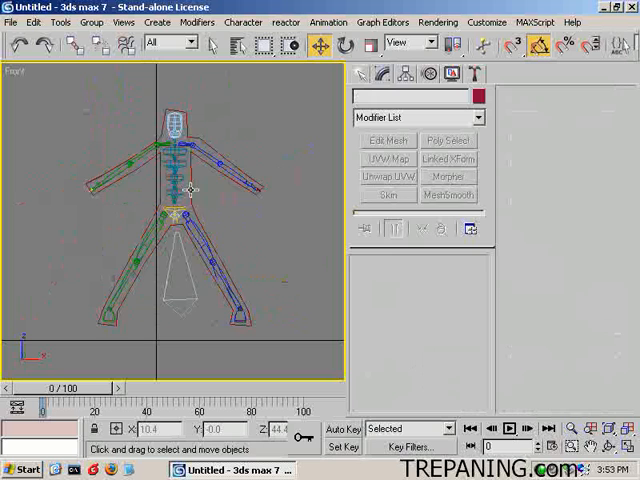
left_click(180, 190)
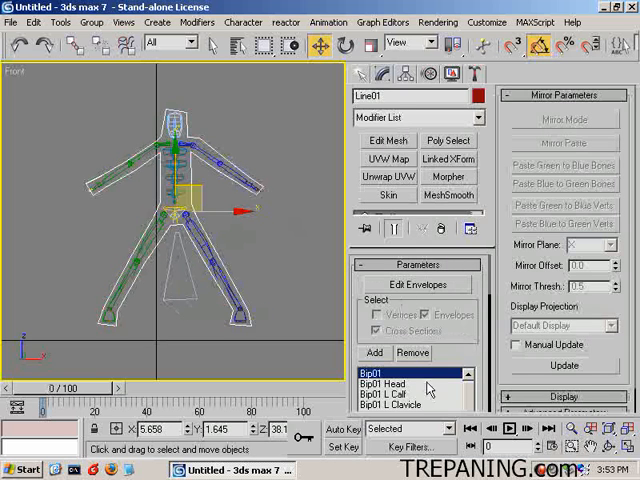
left_click(418, 284)
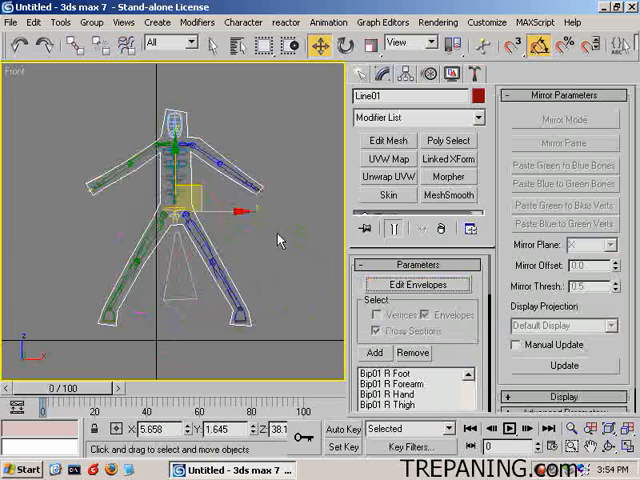
mouse_move(238, 258)
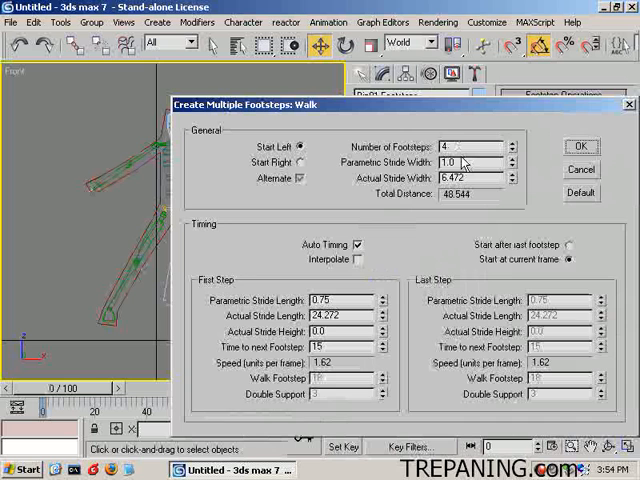
Step: Confirm the Walk options to create the multiple-footstep walk
left_click(570, 146)
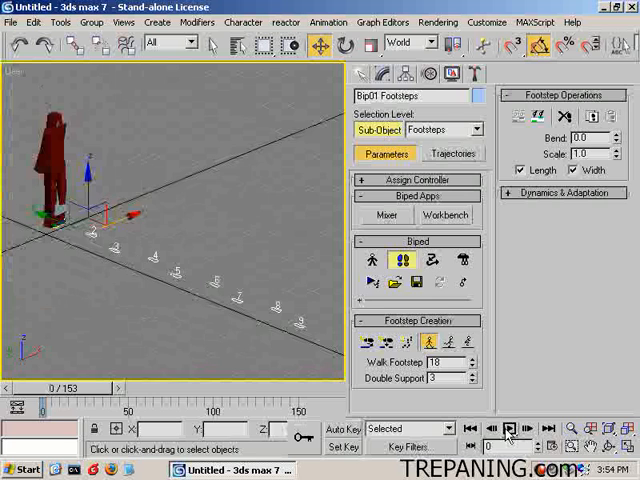
Step: Export the skinned character as MD5 file 'test' in the scripts folder
left_click(520, 428)
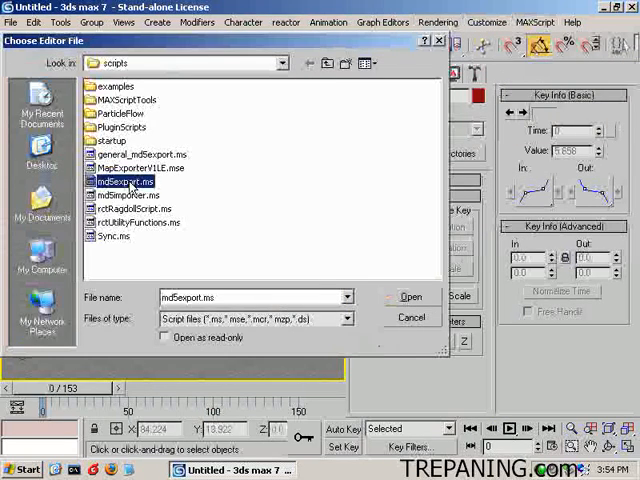
left_click(398, 296)
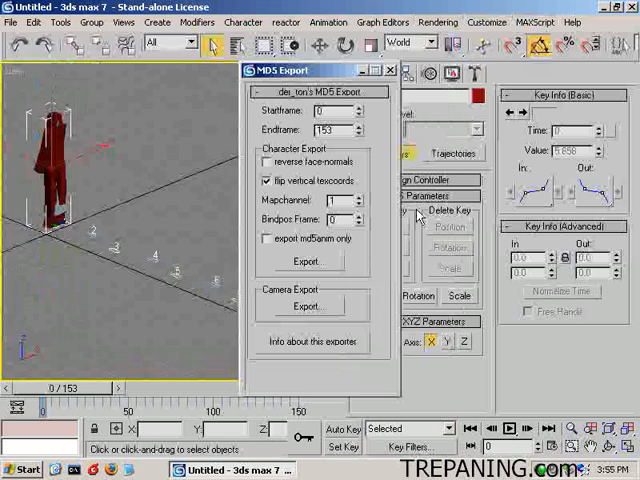
left_click(312, 260)
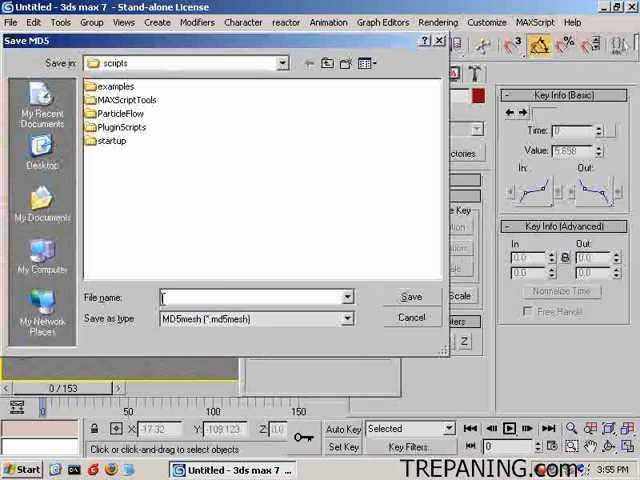
type("test")
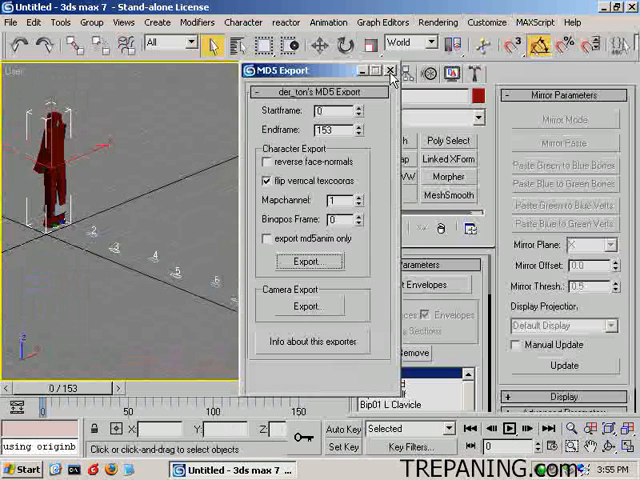
mouse_move(390, 76)
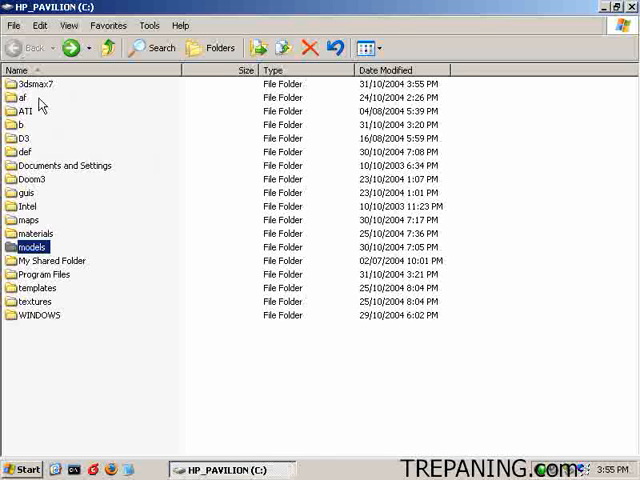
Step: Browse to the 3dsmax7 scripts folder and bring up actions for test.md5mesh
double_click(36, 84)
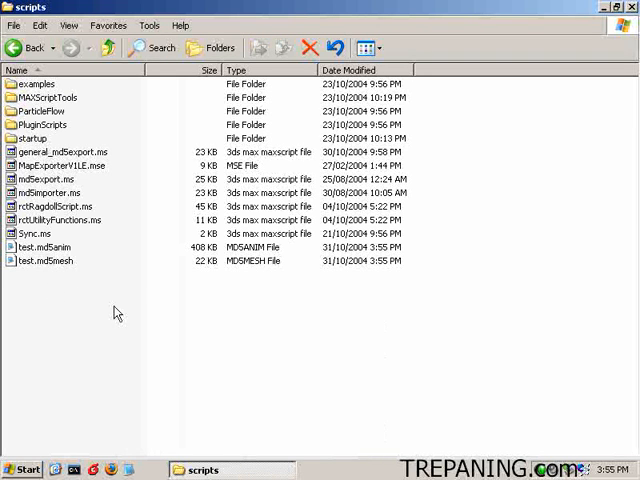
right_click(40, 260)
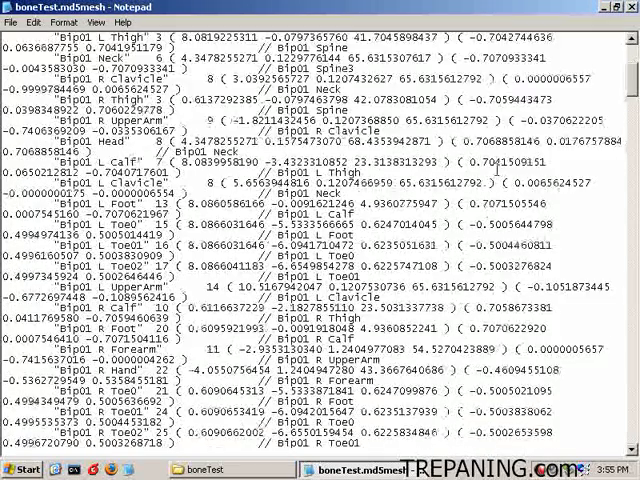
Step: Compare shader lines: boneTest names the NPCTutorial texture, test has none defined
scroll("down", 3)
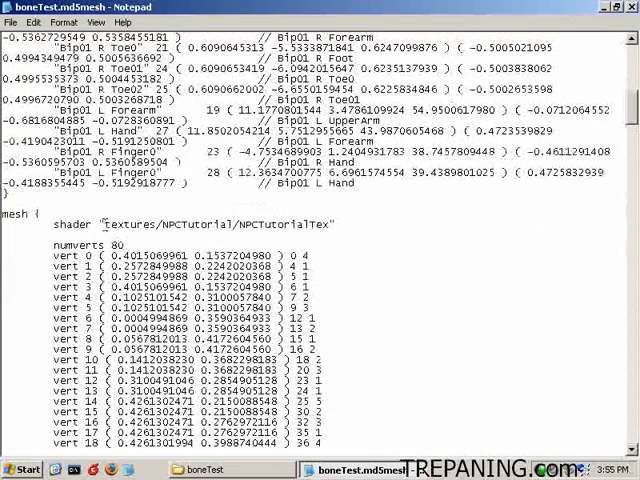
double_click(210, 224)
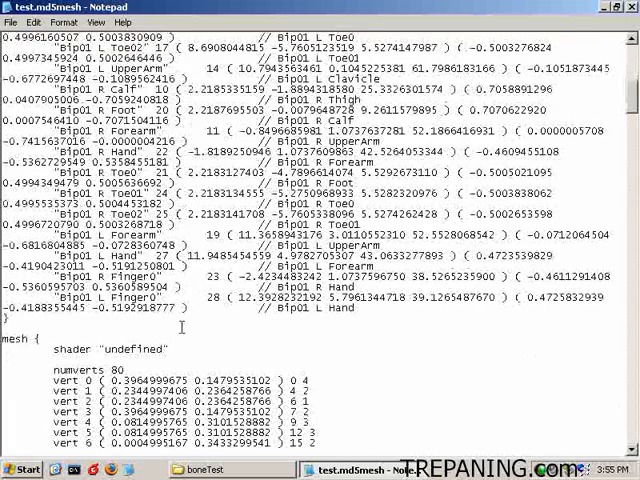
double_click(138, 348)
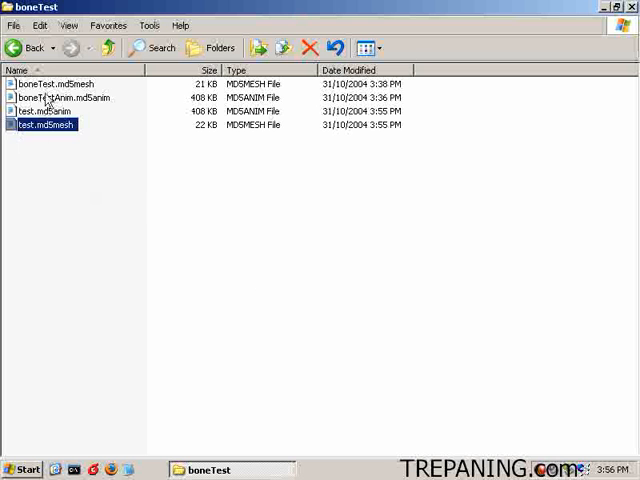
Step: Rename test.md5mesh to boneTest.md5mesh, delete the old animation and rename the new one boneTestAnim.md5anim
right_click(56, 80)
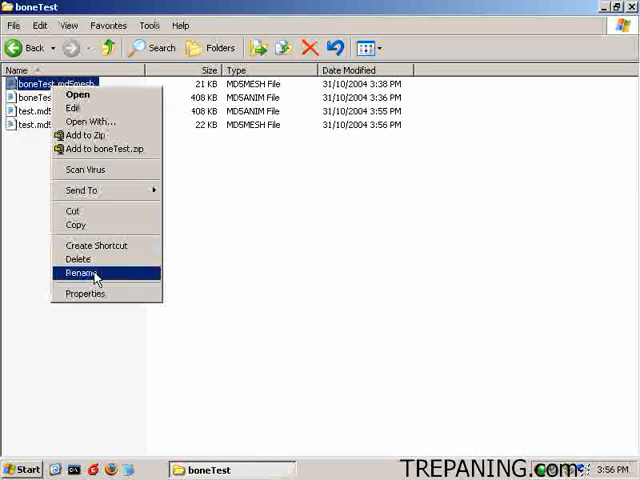
left_click(80, 272)
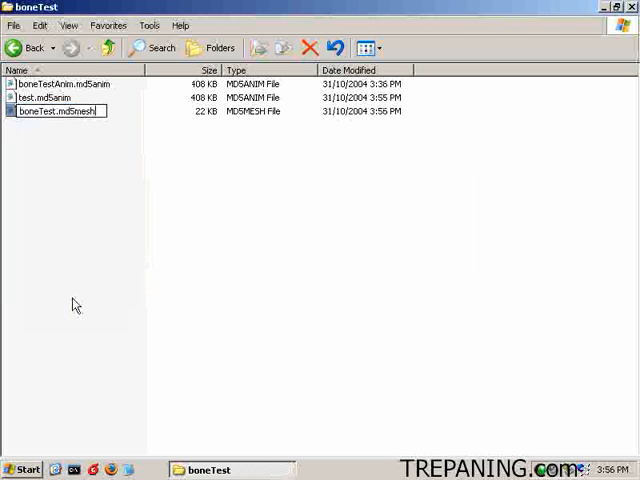
right_click(56, 90)
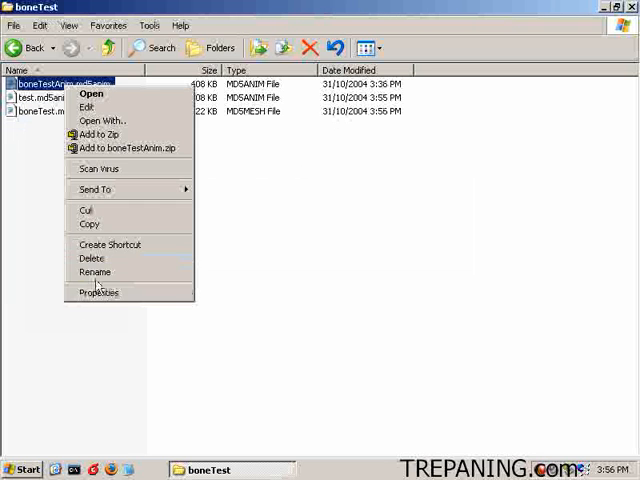
left_click(94, 272)
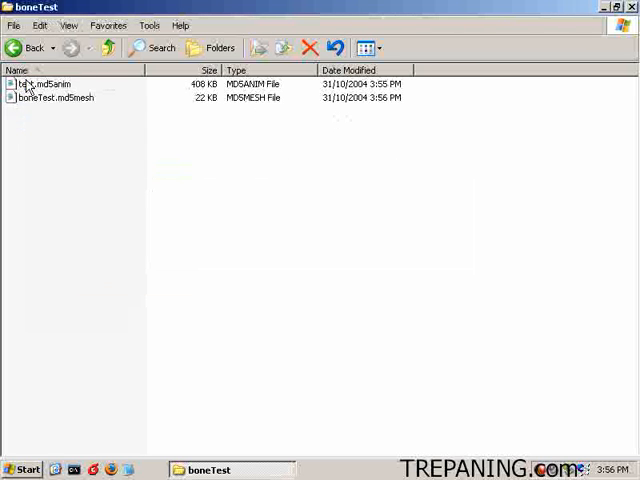
type("boneTestAnim.md5anim")
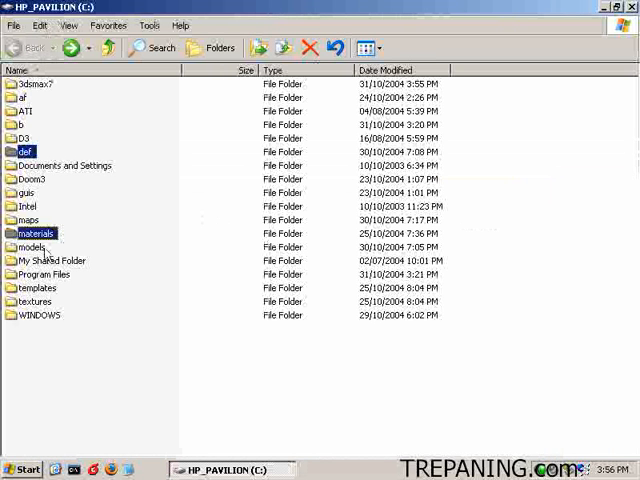
Step: Add the selected content folders to a new archive named boneTest and close WinZip's archive window
right_click(36, 232)
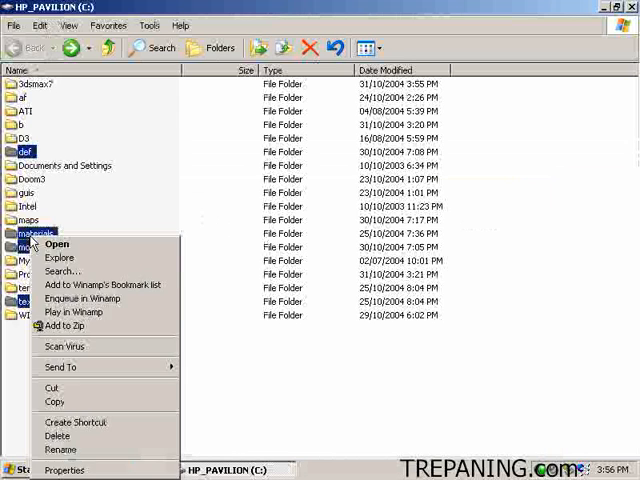
left_click(66, 324)
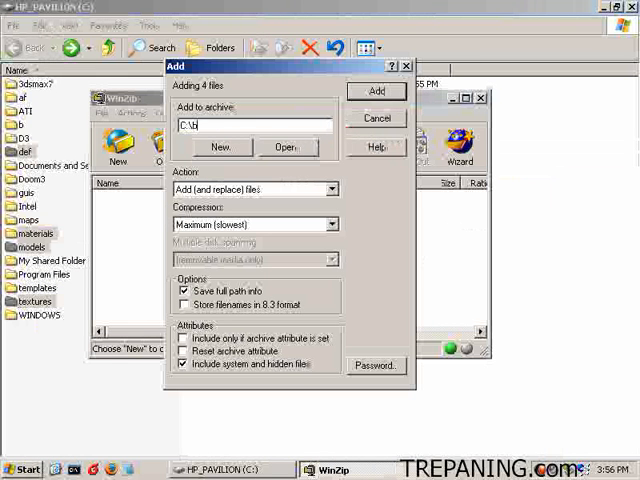
type("boneTest")
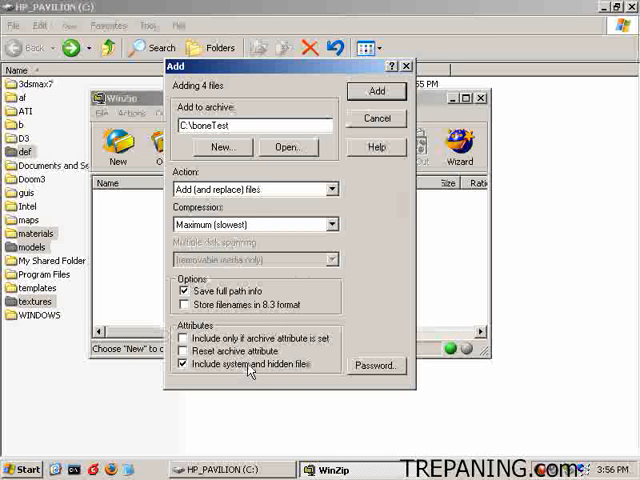
left_click(376, 92)
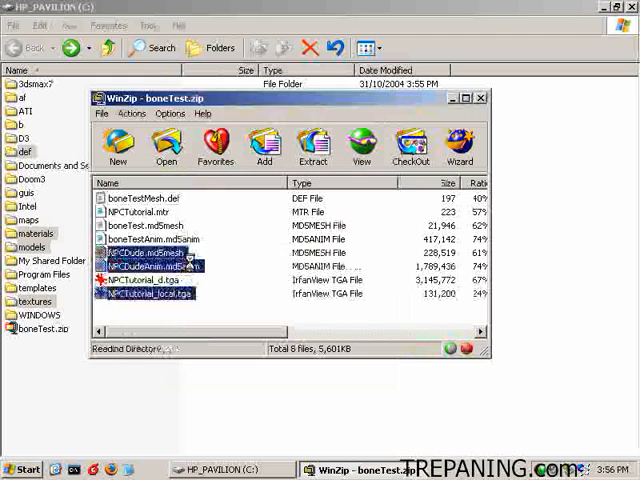
left_click(484, 100)
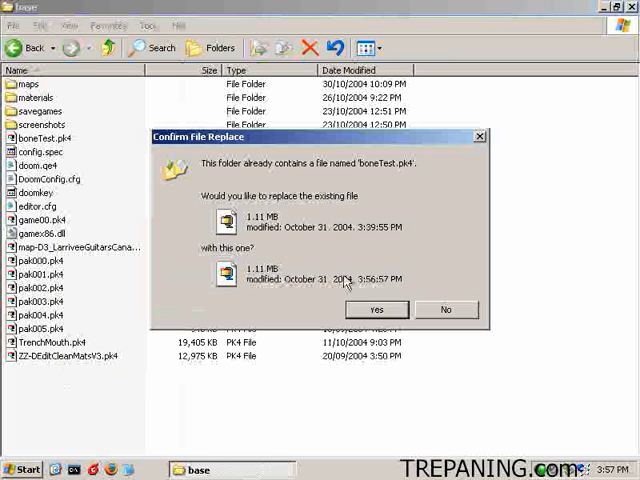
Step: Confirm replacing the existing boneTest.pk4 in Doom3\base with the new archive
left_click(376, 308)
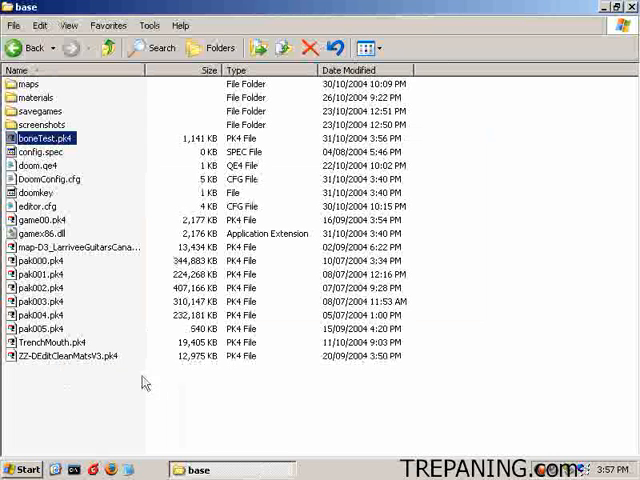
left_click(590, 196)
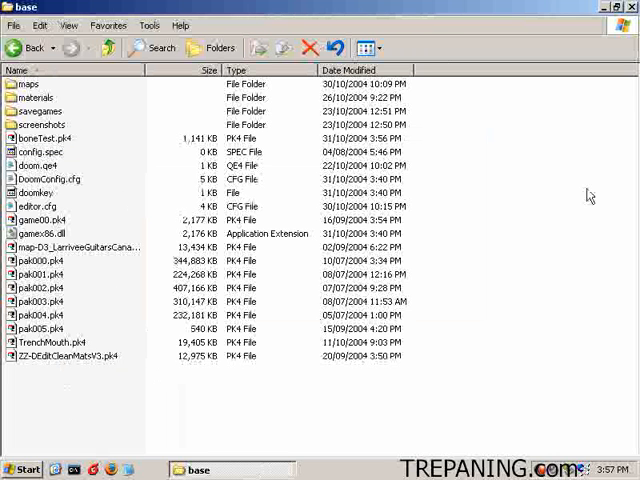
mouse_move(532, 262)
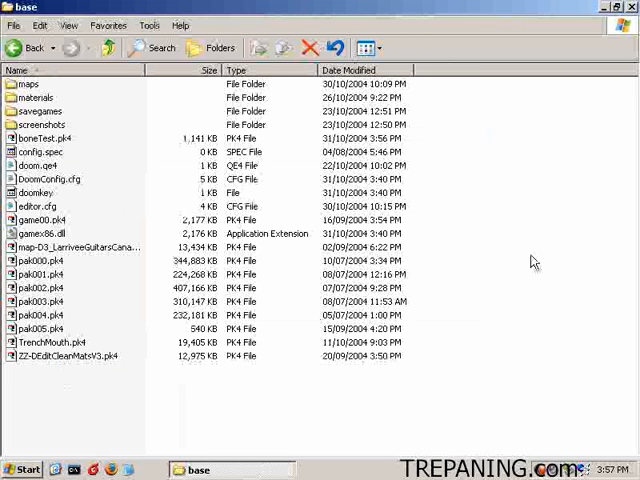